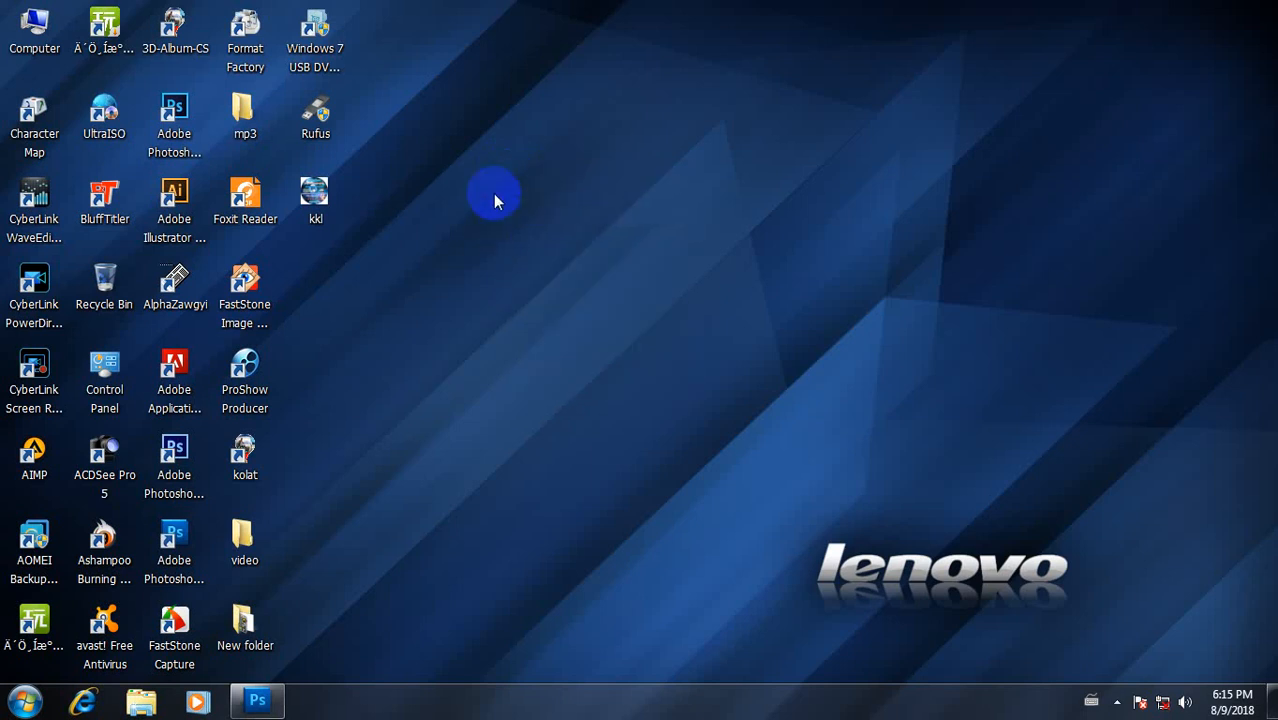
{"action": "mouse_move", "coordinate": [452, 468]}
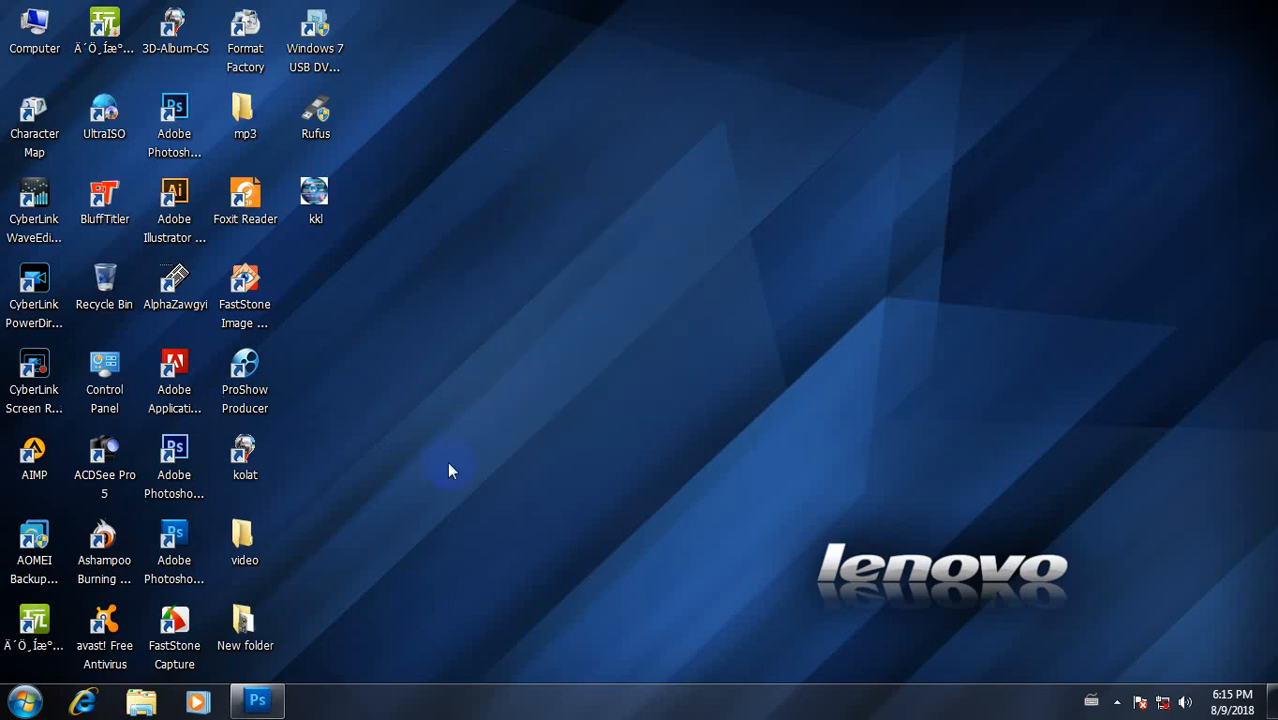
{"action": "mouse_move", "coordinate": [258, 699]}
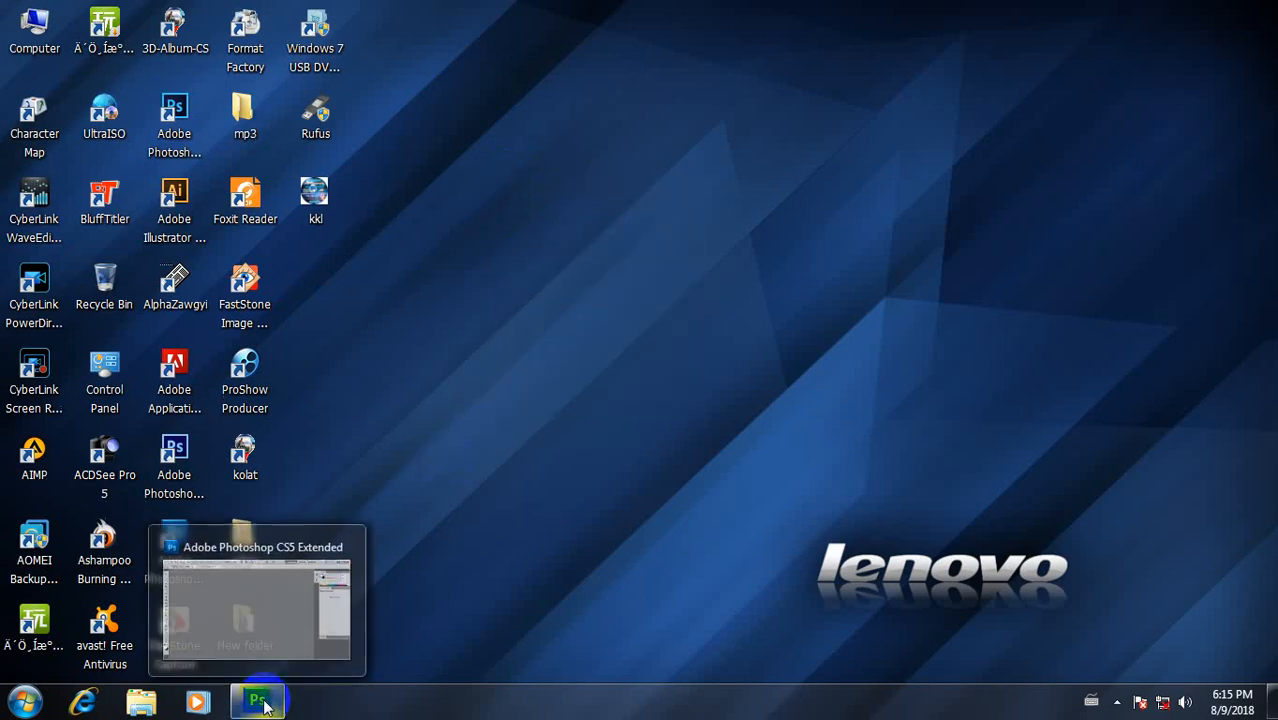
- Restore the running Photoshop CS5 window from the taskbar
{"action": "left_click", "coordinate": [257, 700]}
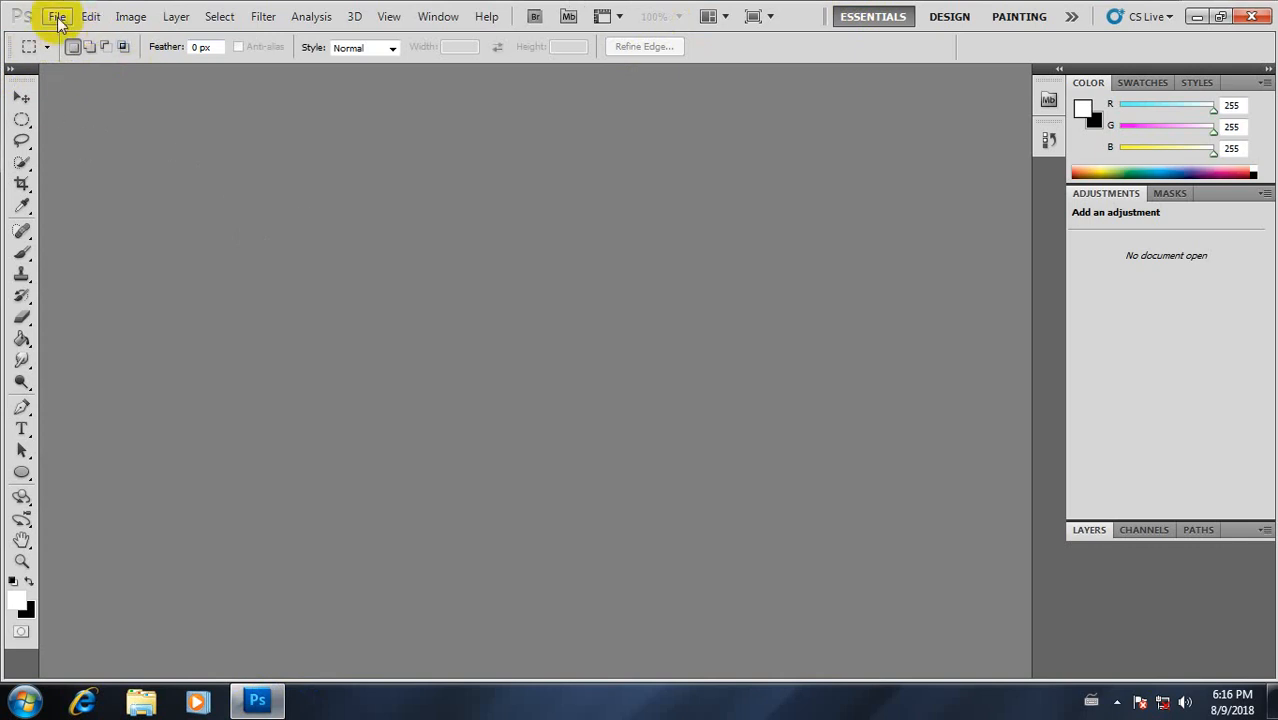
- Open girl-1848947_1920.jpg, the photo of a woman beside pink flowers
{"action": "left_click", "coordinate": [48, 21]}
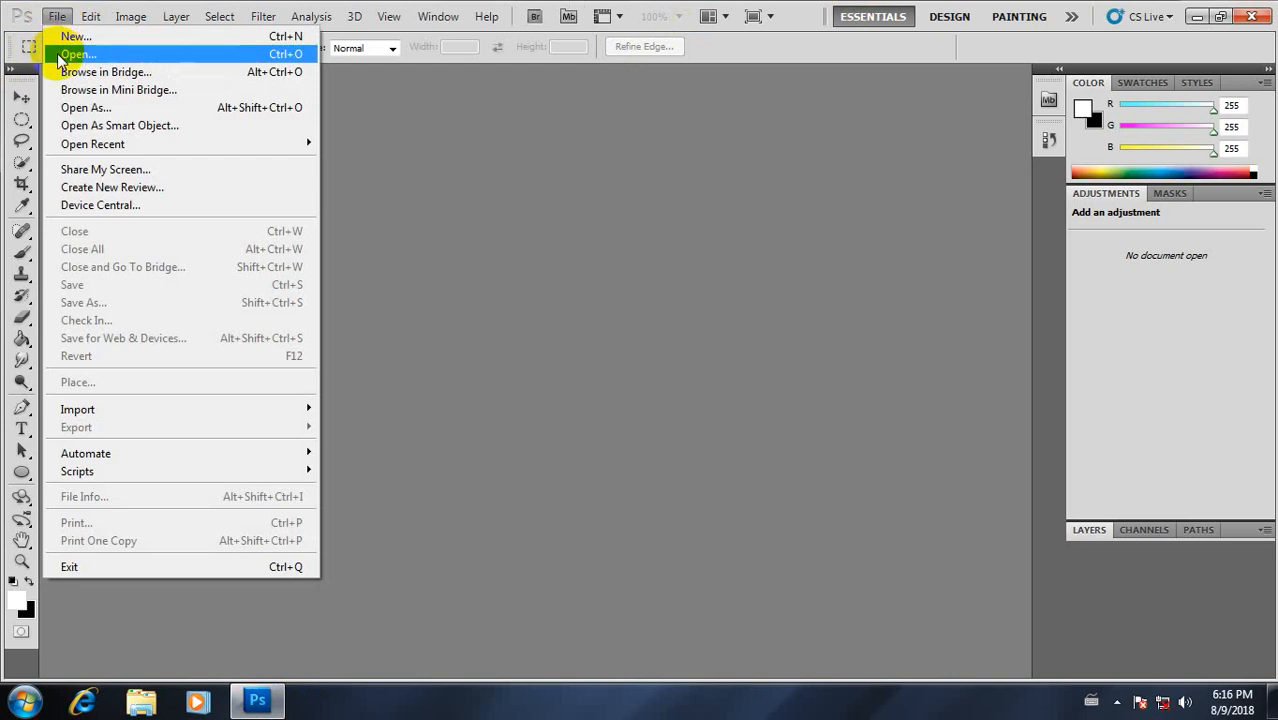
{"action": "left_click", "coordinate": [75, 47]}
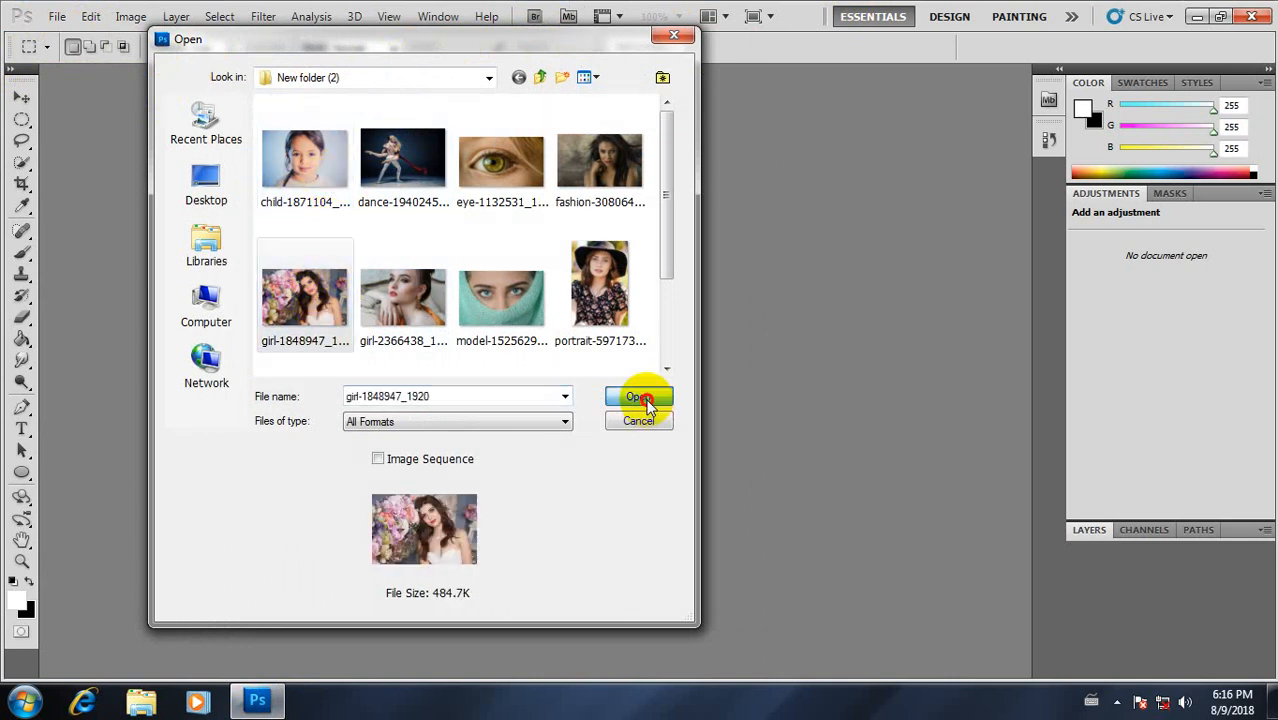
{"action": "left_click", "coordinate": [640, 396]}
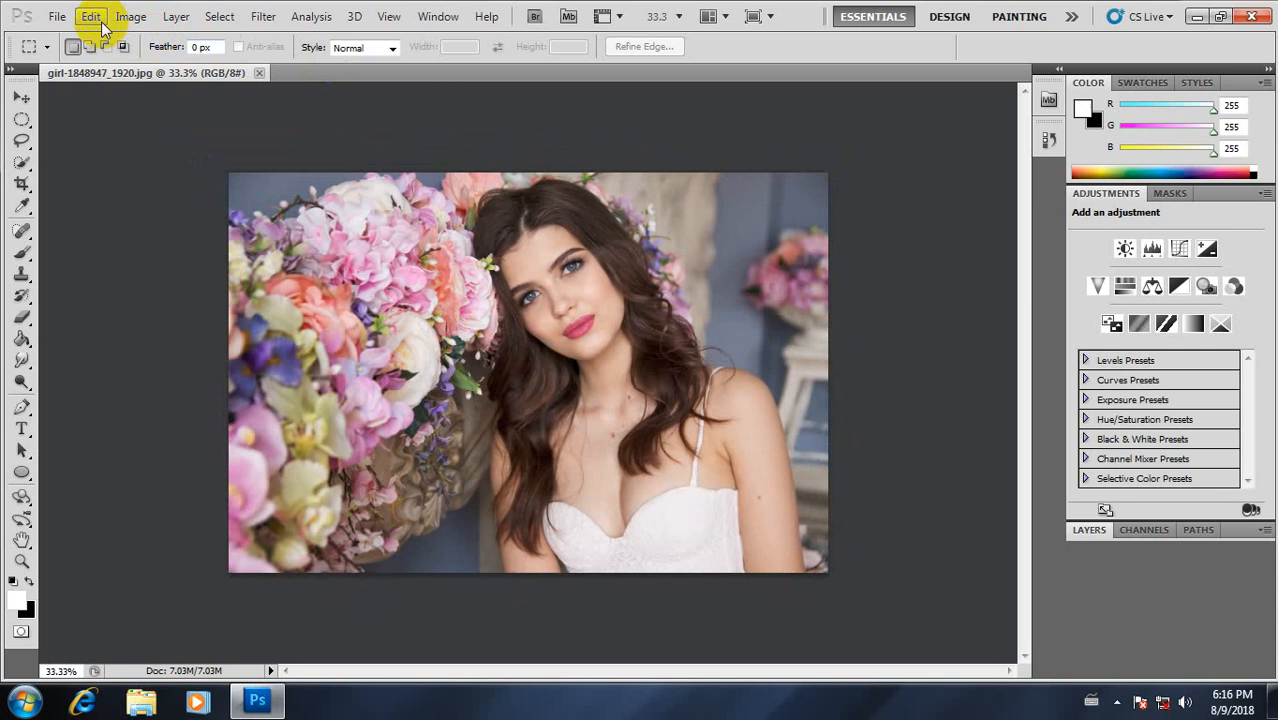
{"action": "left_click", "coordinate": [79, 15]}
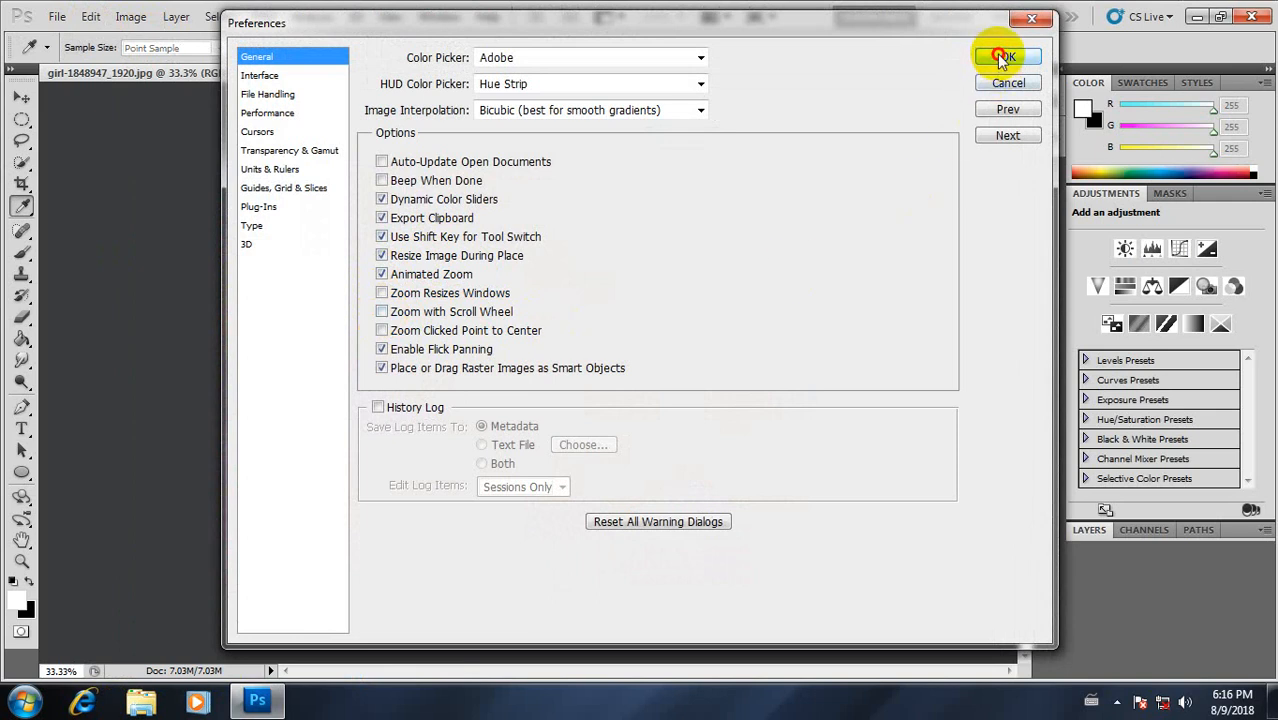
{"action": "left_click", "coordinate": [1004, 57]}
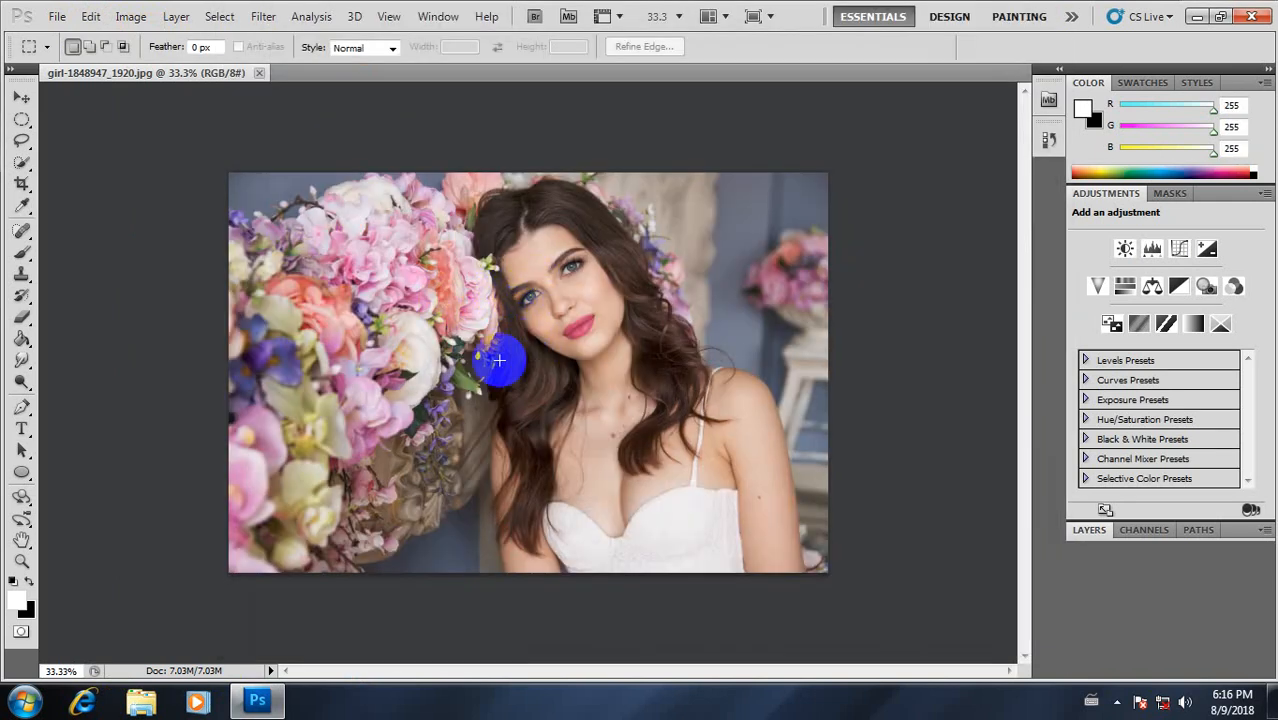
{"action": "mouse_move", "coordinate": [776, 250]}
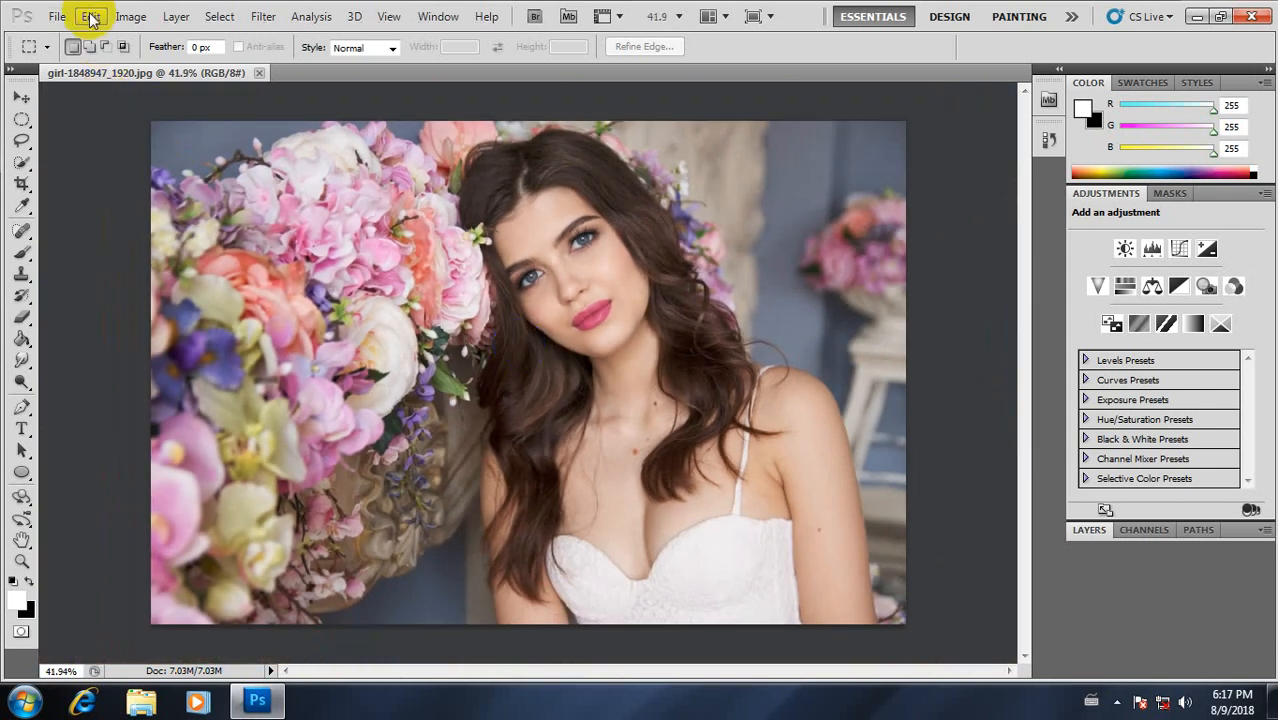
- Enable 'Zoom with Scroll Wheel' in General preferences and confirm with OK
{"action": "left_click", "coordinate": [93, 20]}
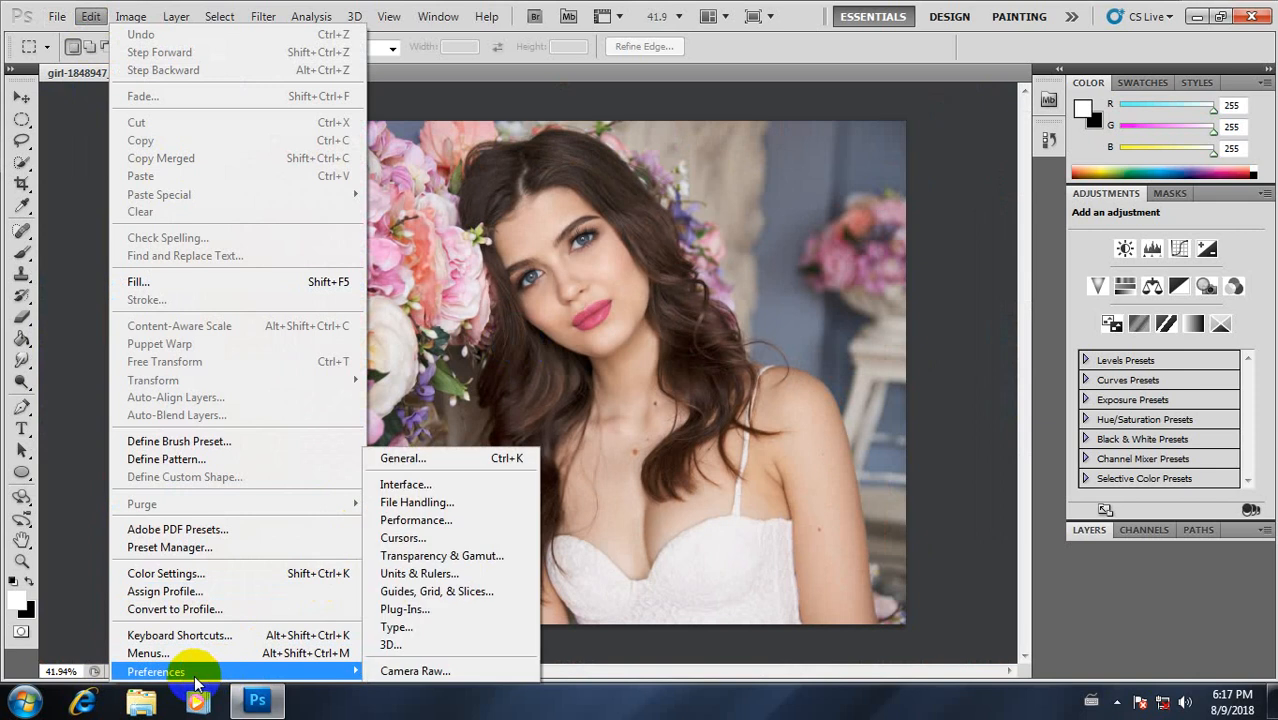
{"action": "left_click", "coordinate": [403, 458]}
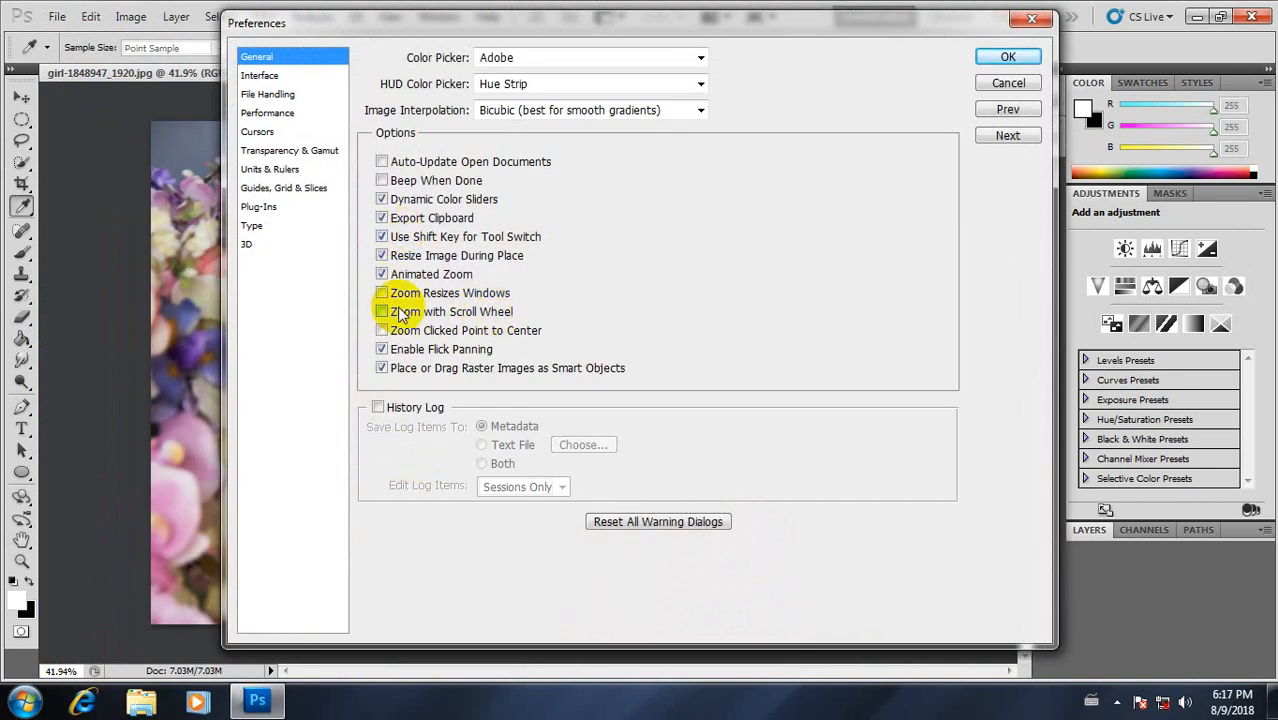
{"action": "left_click", "coordinate": [381, 311]}
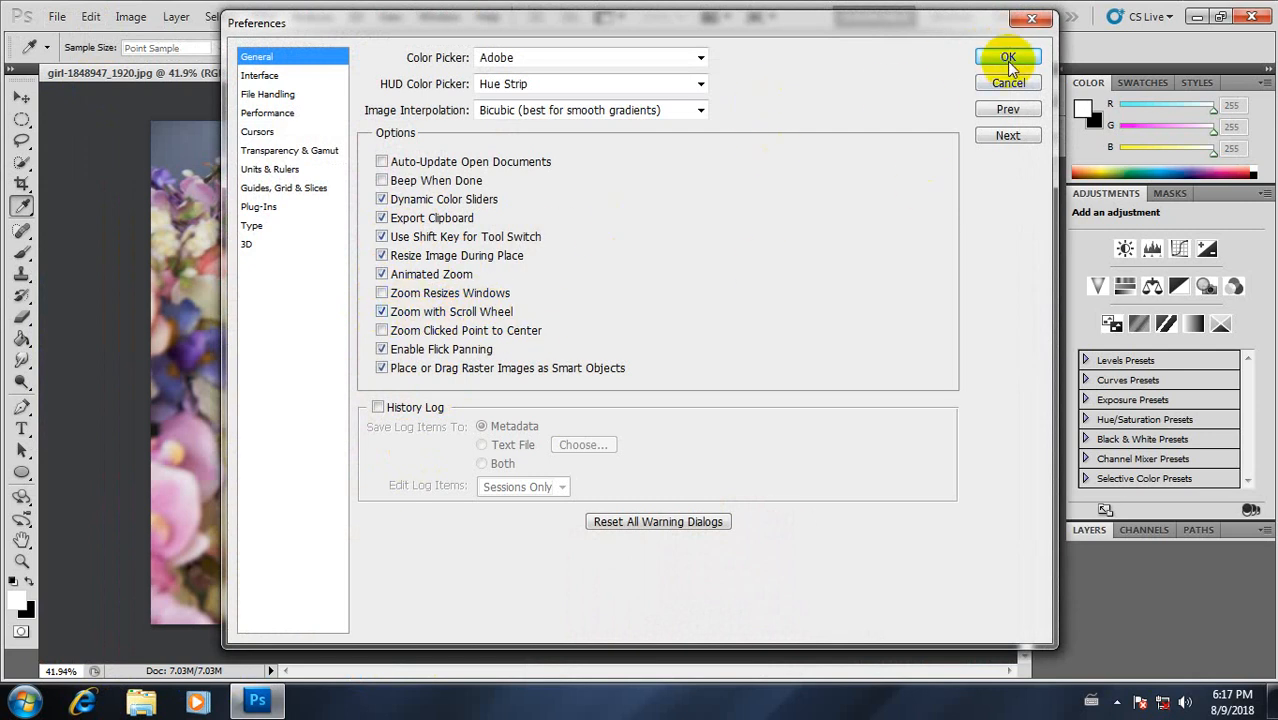
{"action": "left_click", "coordinate": [1007, 55]}
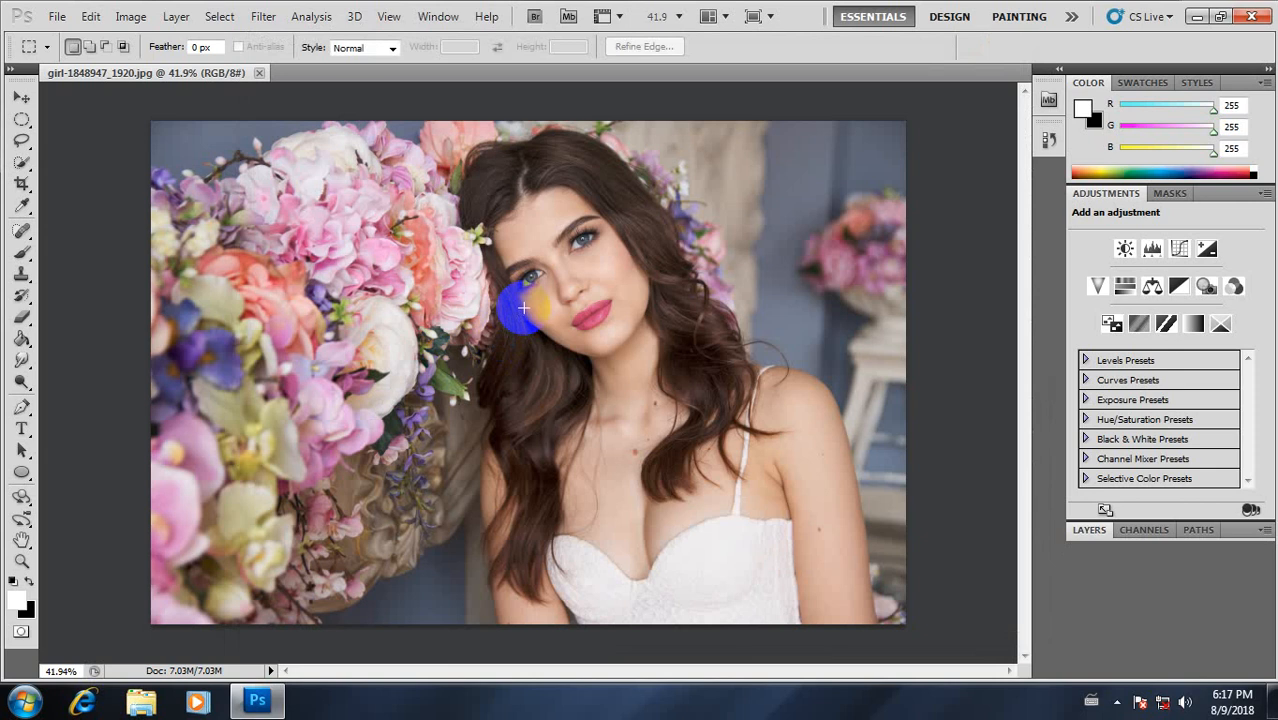